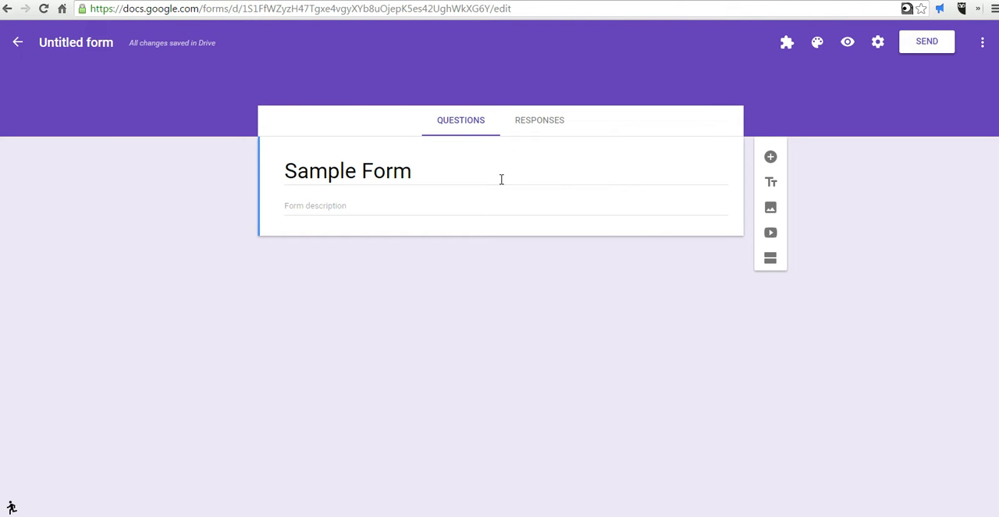
mouse_move(771, 232)
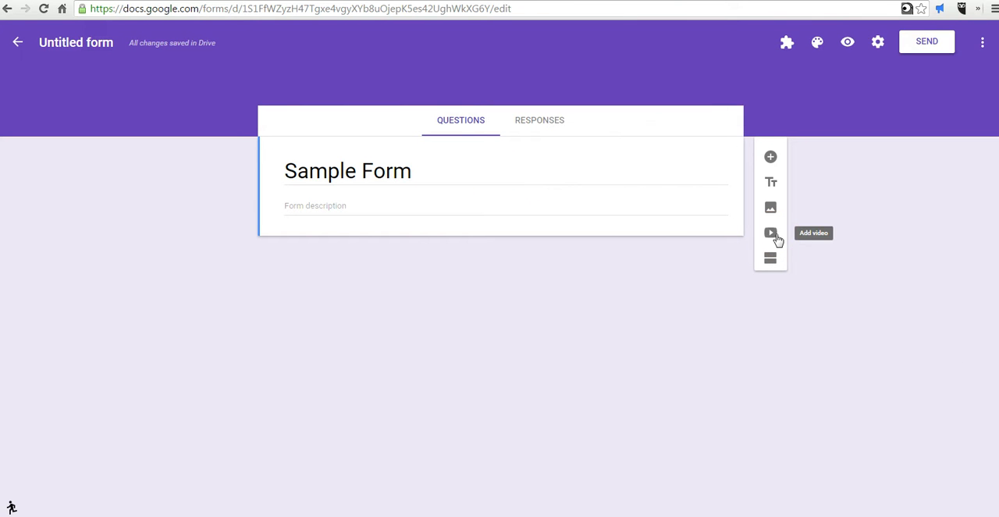
Insert the 'Did You Know 3.0' YouTube video found by searching 'did you know'.
left_click(771, 232)
type("did you know")
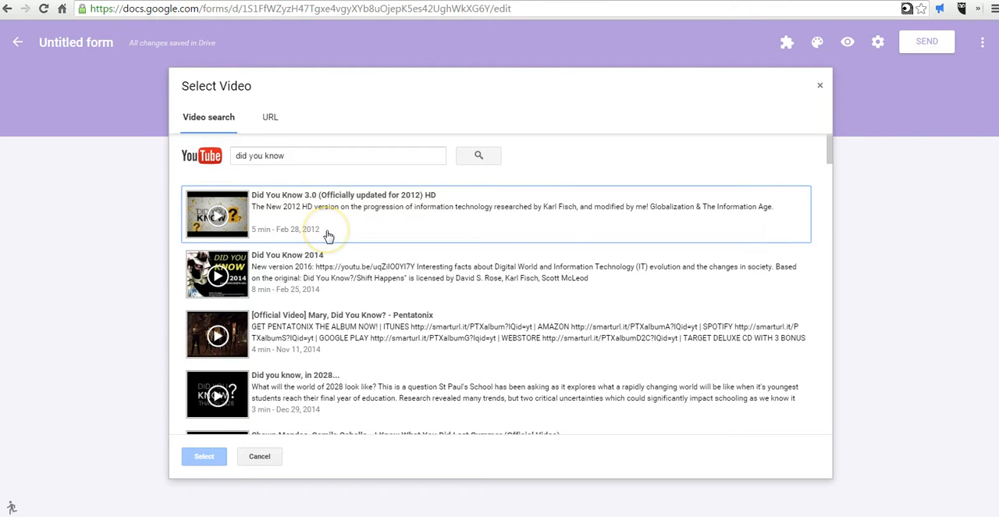
left_click(328, 216)
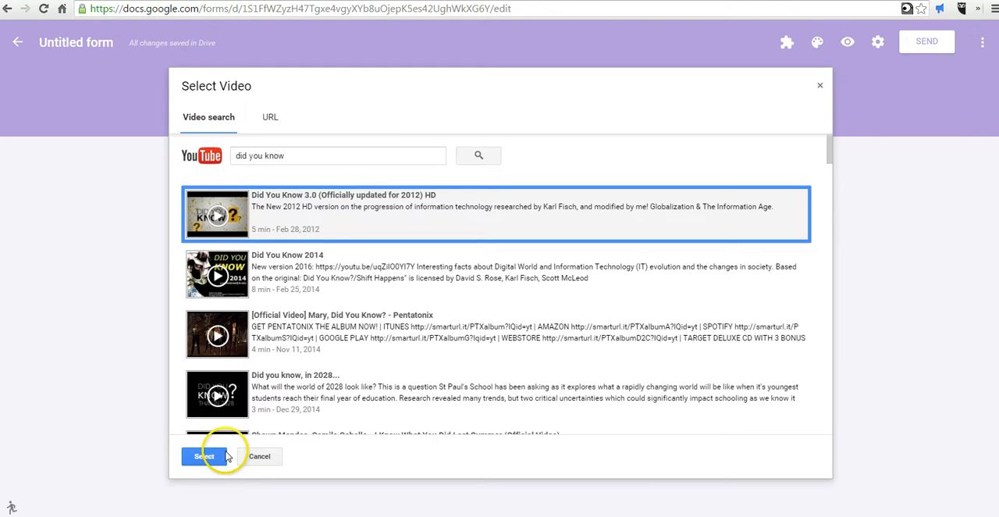
left_click(203, 456)
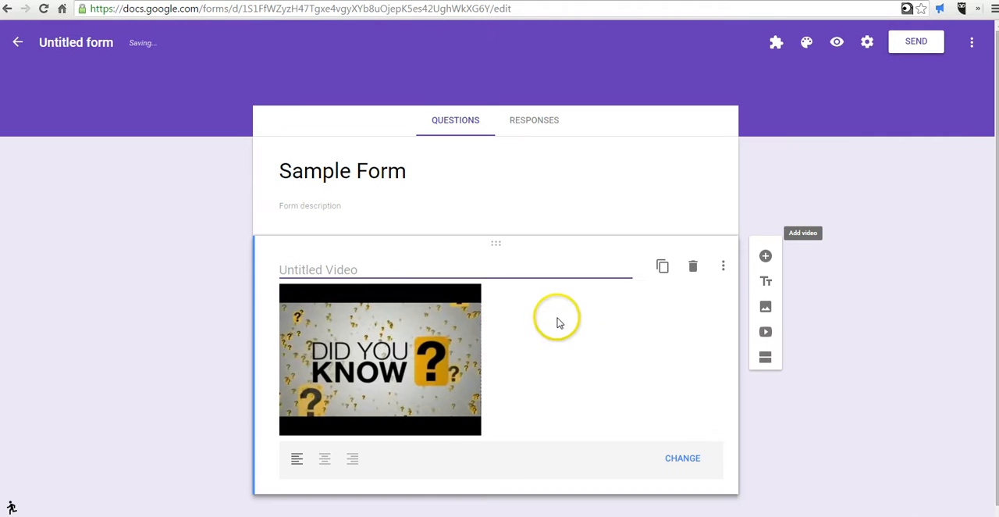
Title the untitled video item 'Did you know?'.
type("Did")
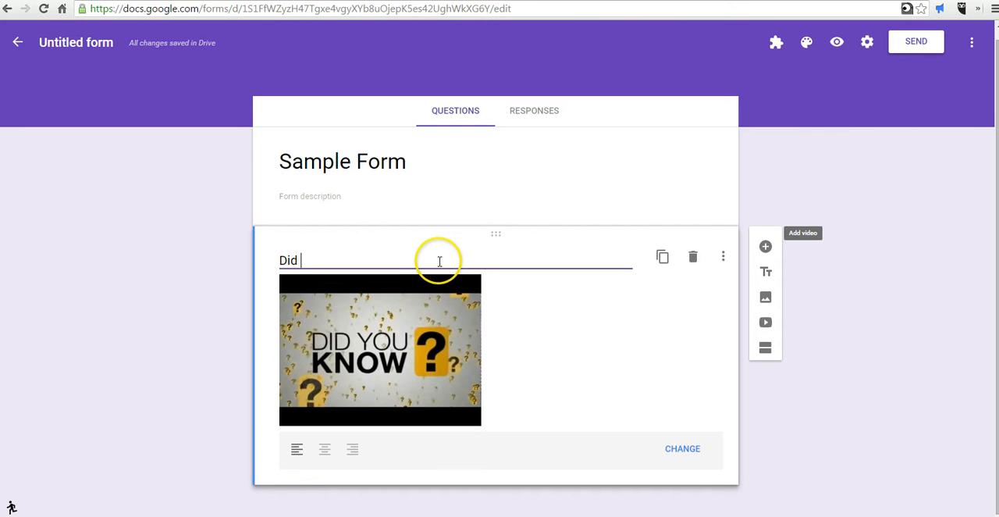
type("you know?")
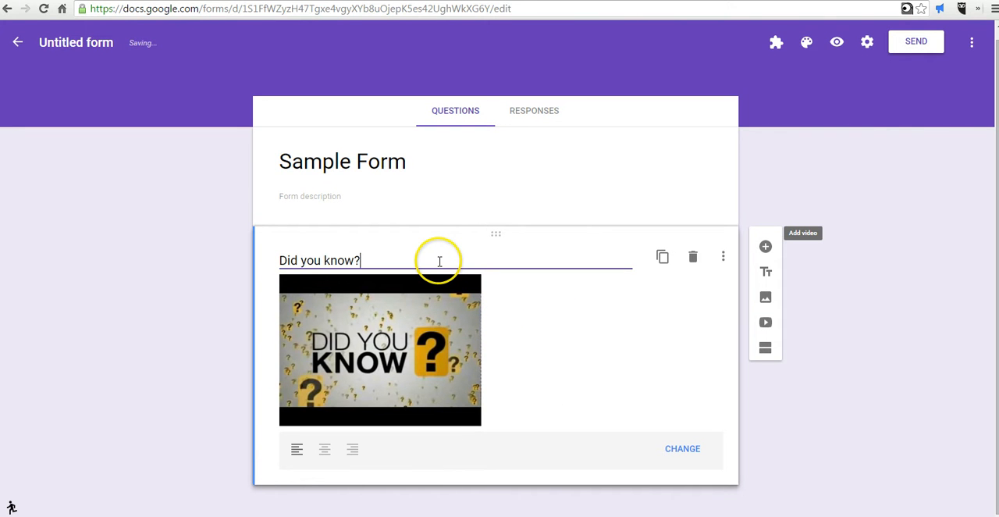
left_click(381, 350)
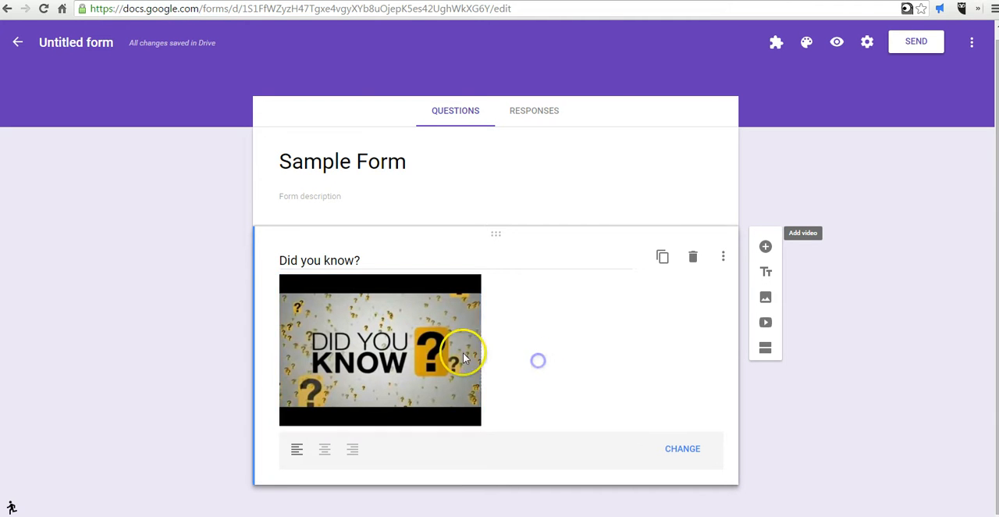
Stretch the video to nearly the full form width and center-align it.
left_click(381, 349)
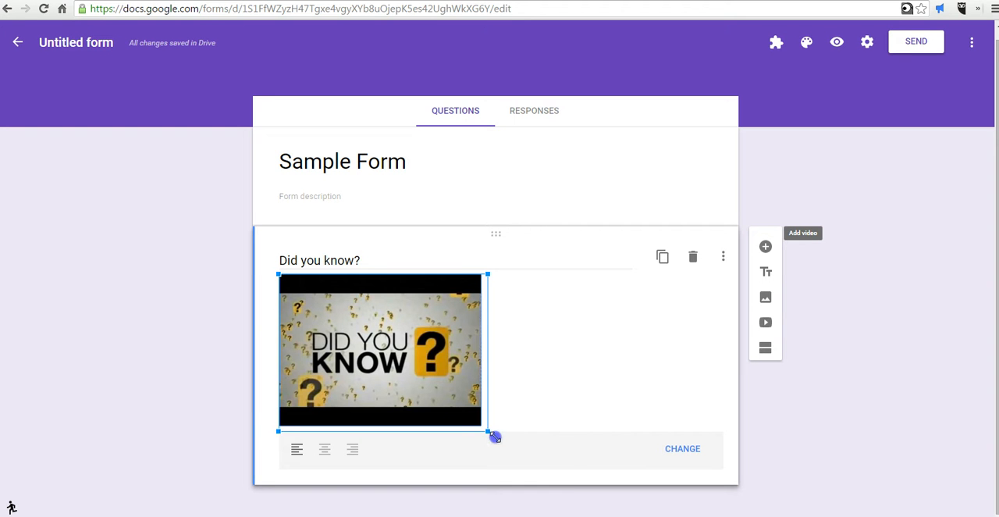
left_click_drag(496, 436, 632, 498)
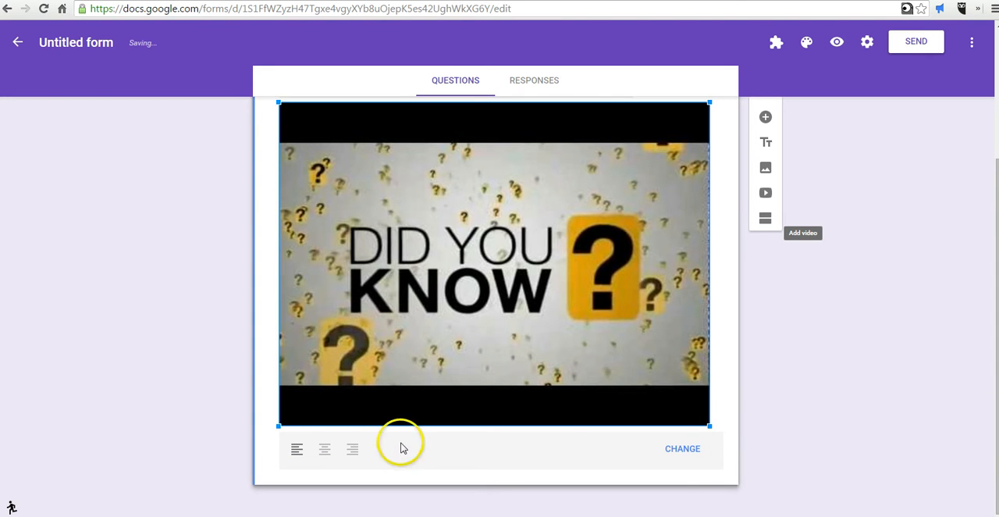
left_click(325, 450)
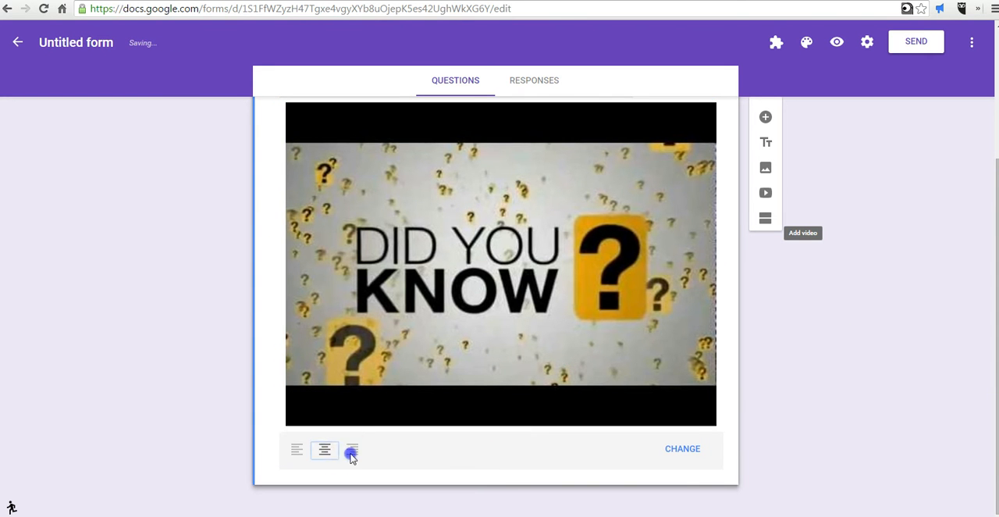
left_click(353, 450)
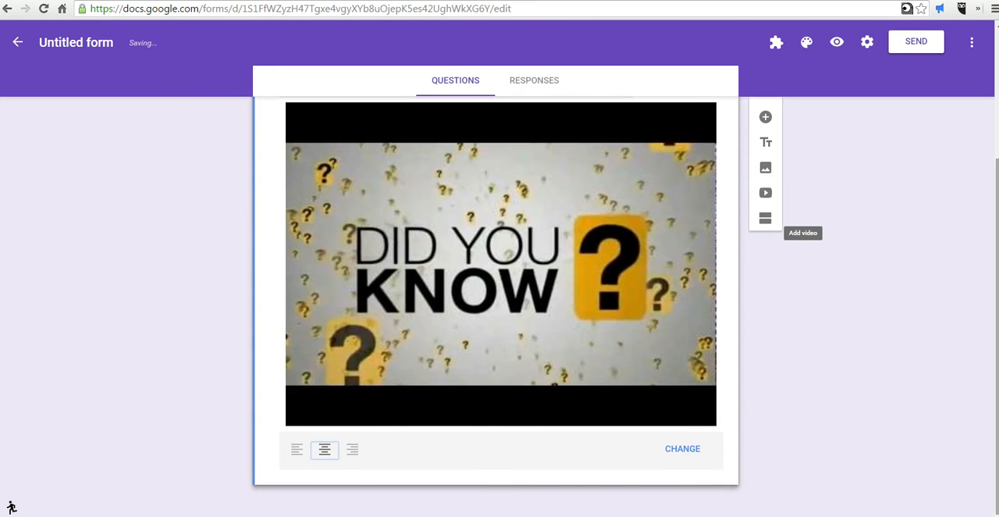
mouse_move(754, 235)
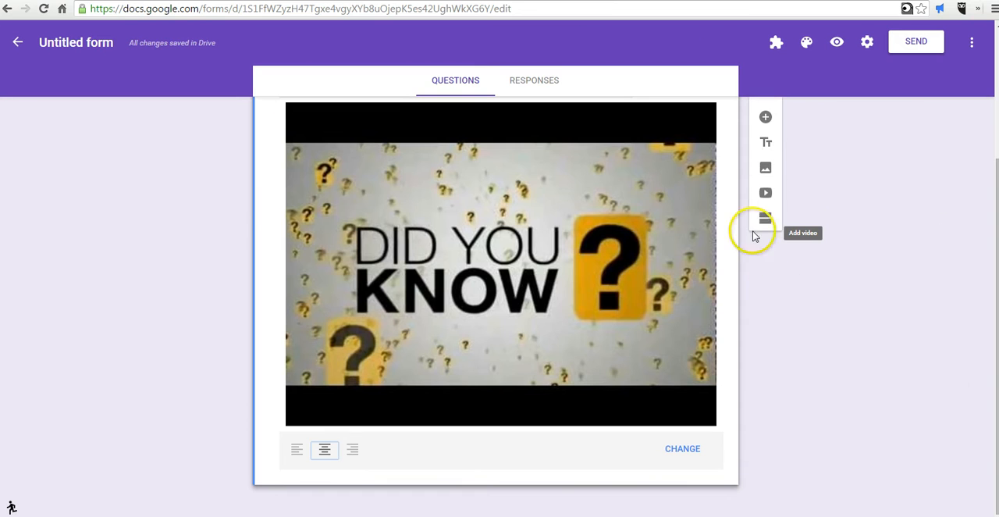
Add a new question reading 'What do you think of this video?' below the video.
left_click(766, 116)
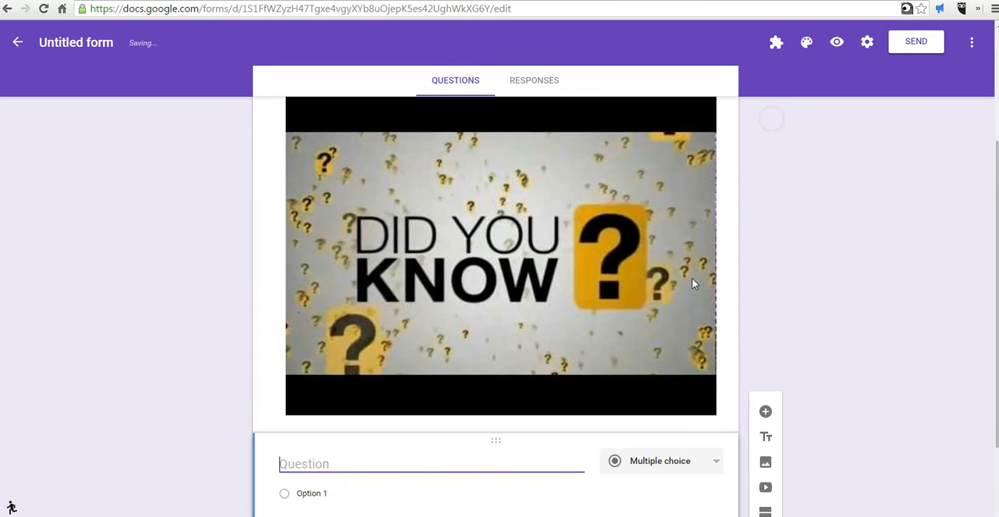
type("What do")
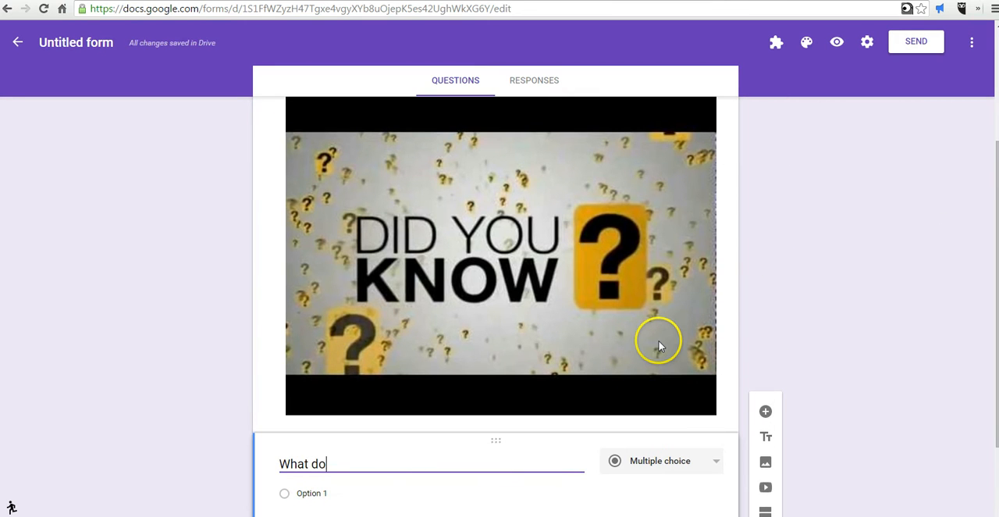
type("you think")
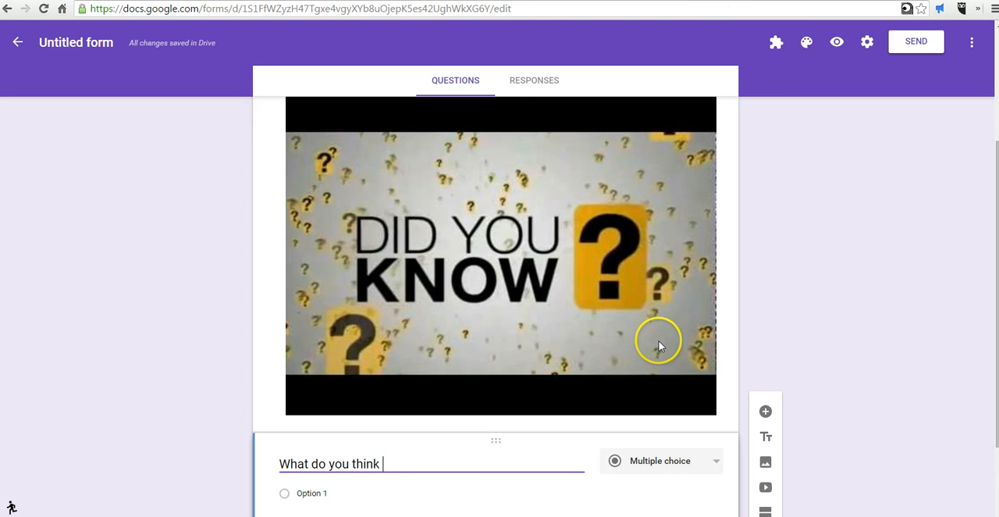
type("of this video")
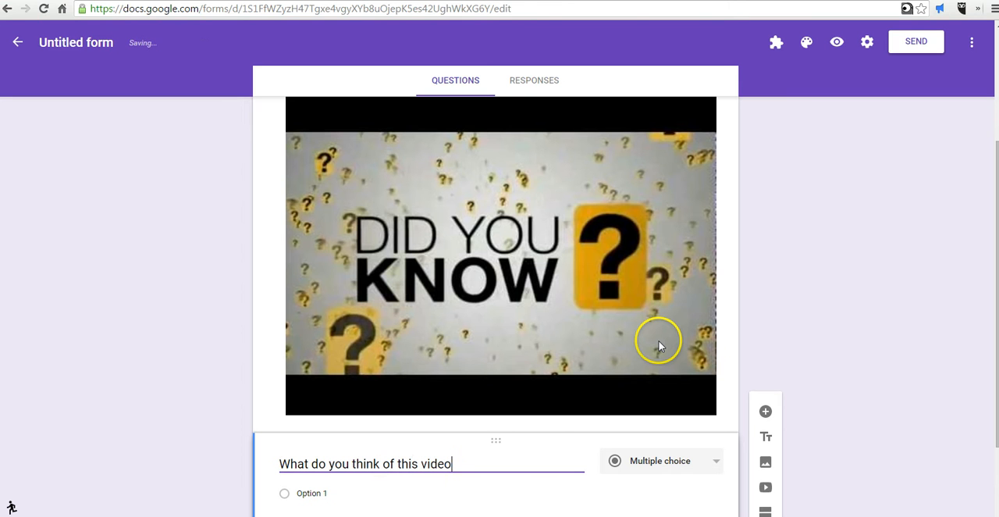
left_click(659, 459)
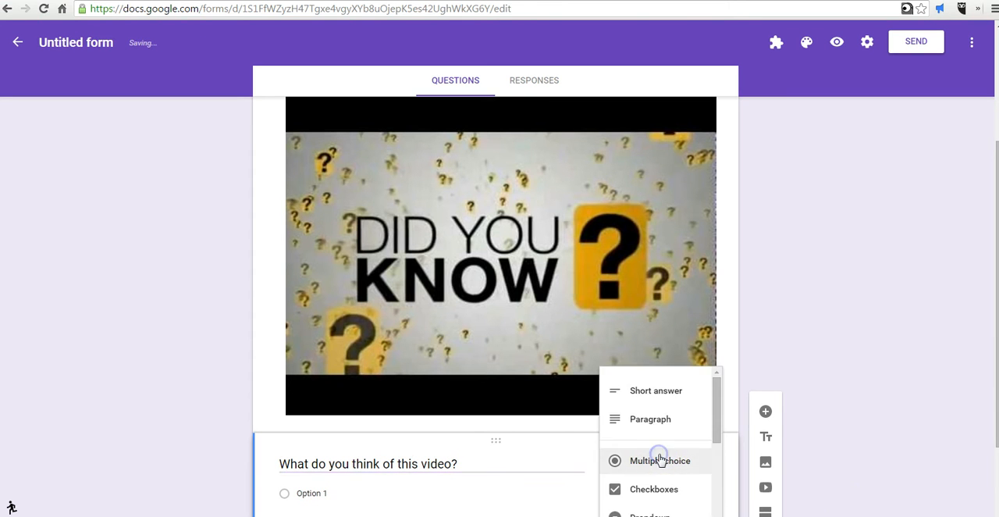